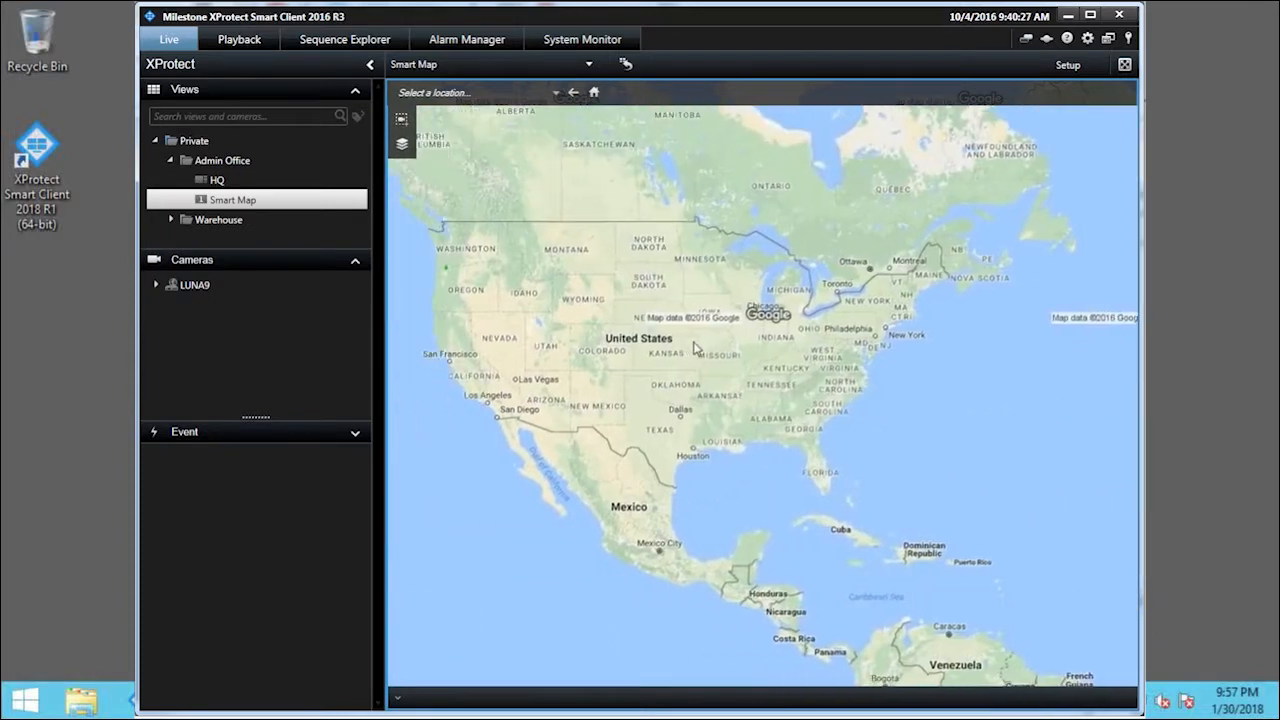
# Zoom the Smart Map from North America down to the SW Nimbus Ave building.
pyautogui.scroll(3)
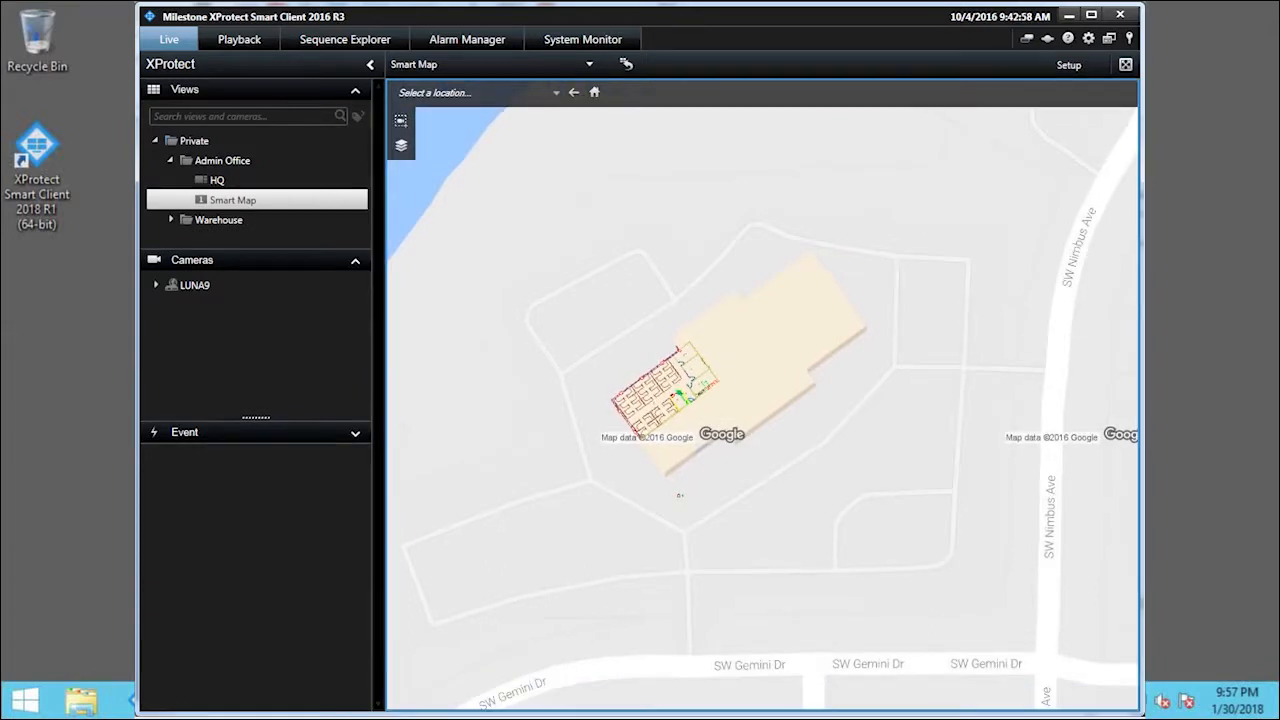
# Jump to the saved 'Copenhagen environmental zones' location from the Select a location list.
pyautogui.click(476, 92)
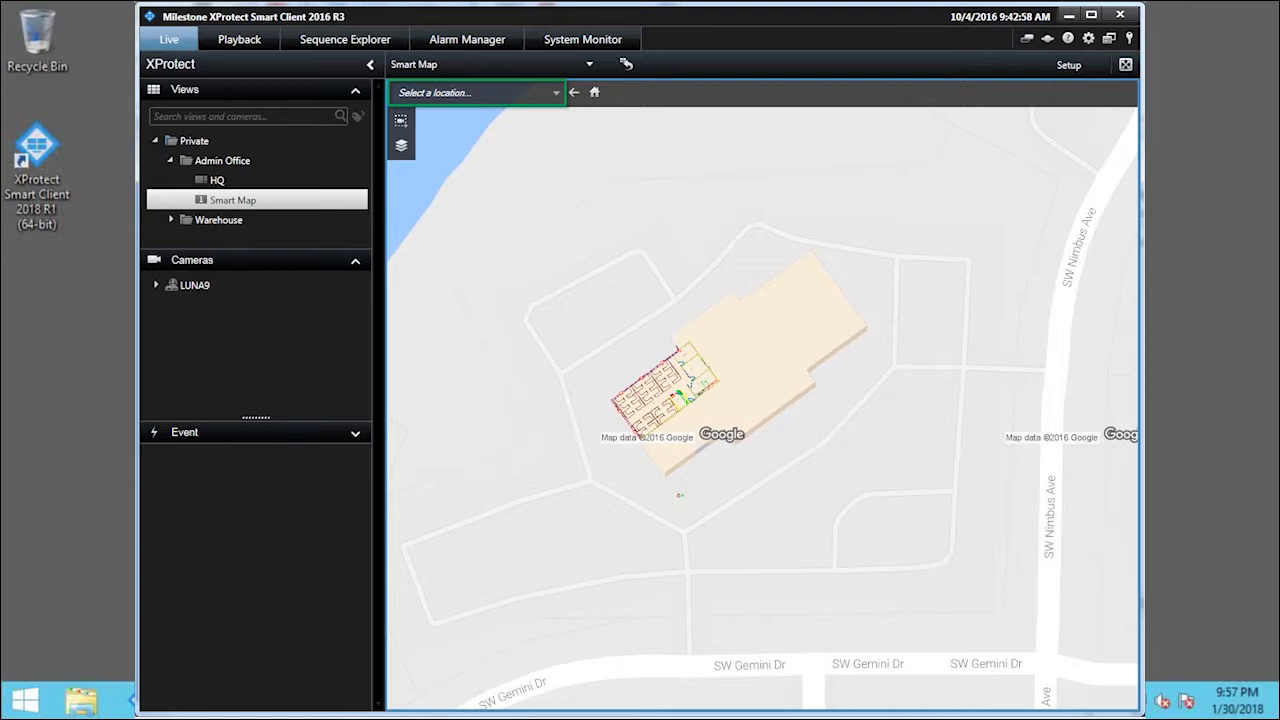
pyautogui.moveTo(554, 92)
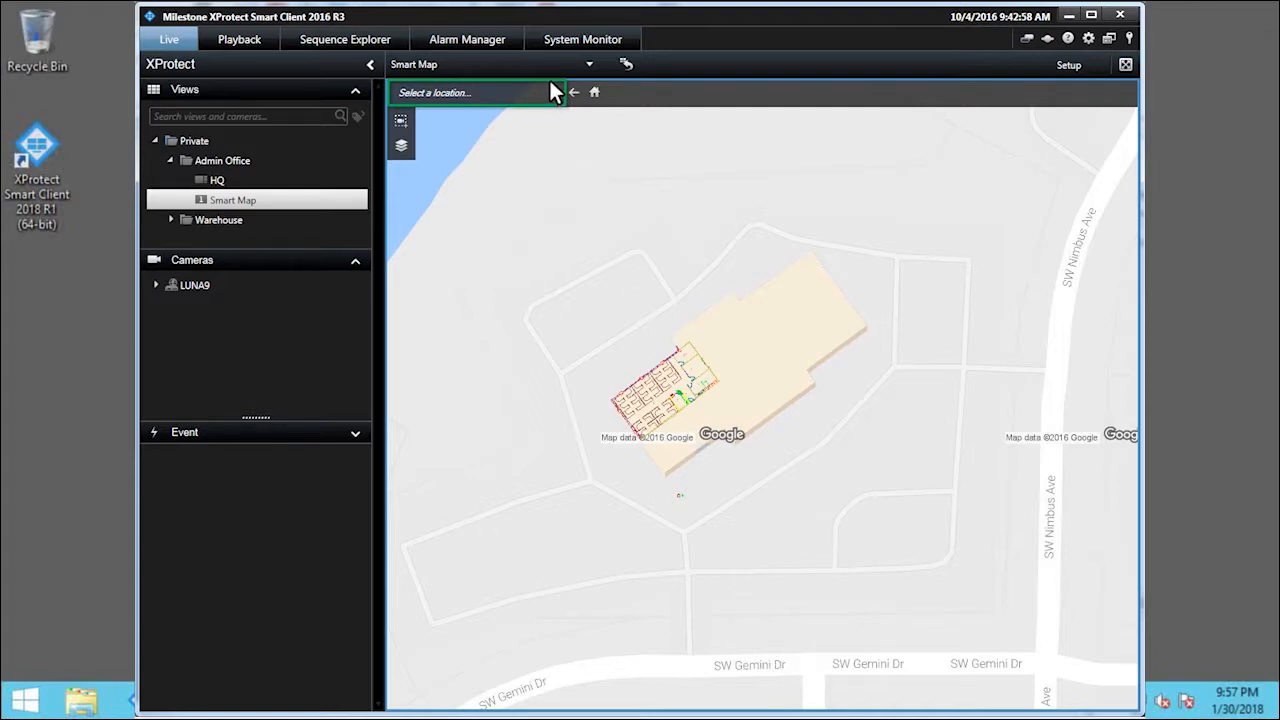
pyautogui.click(478, 92)
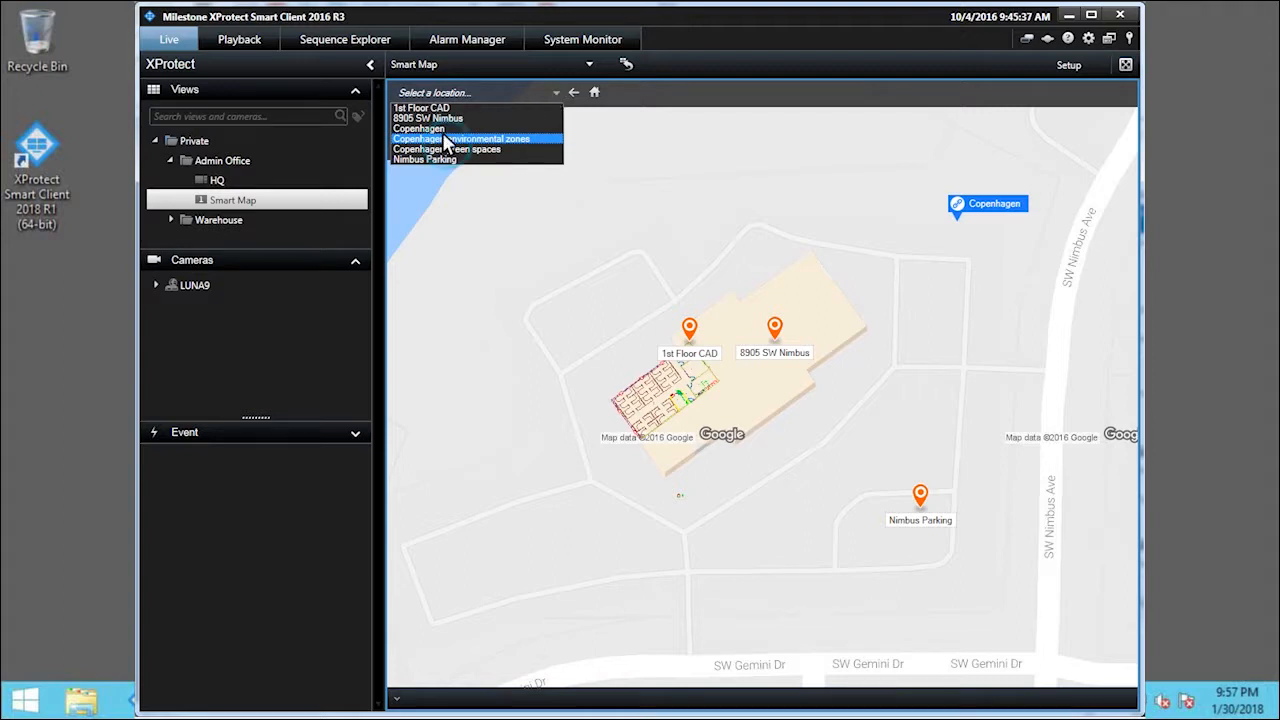
pyautogui.click(460, 140)
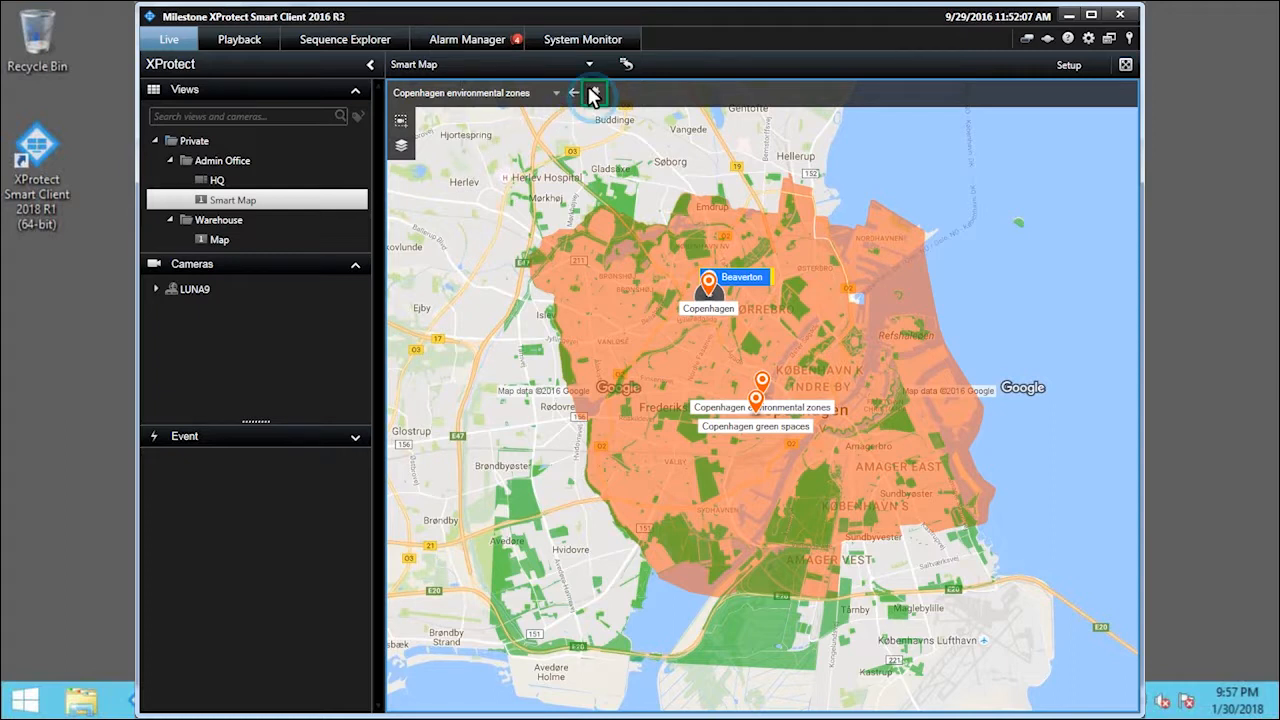
# Step back to the previously viewed map location with the back arrow.
pyautogui.click(572, 92)
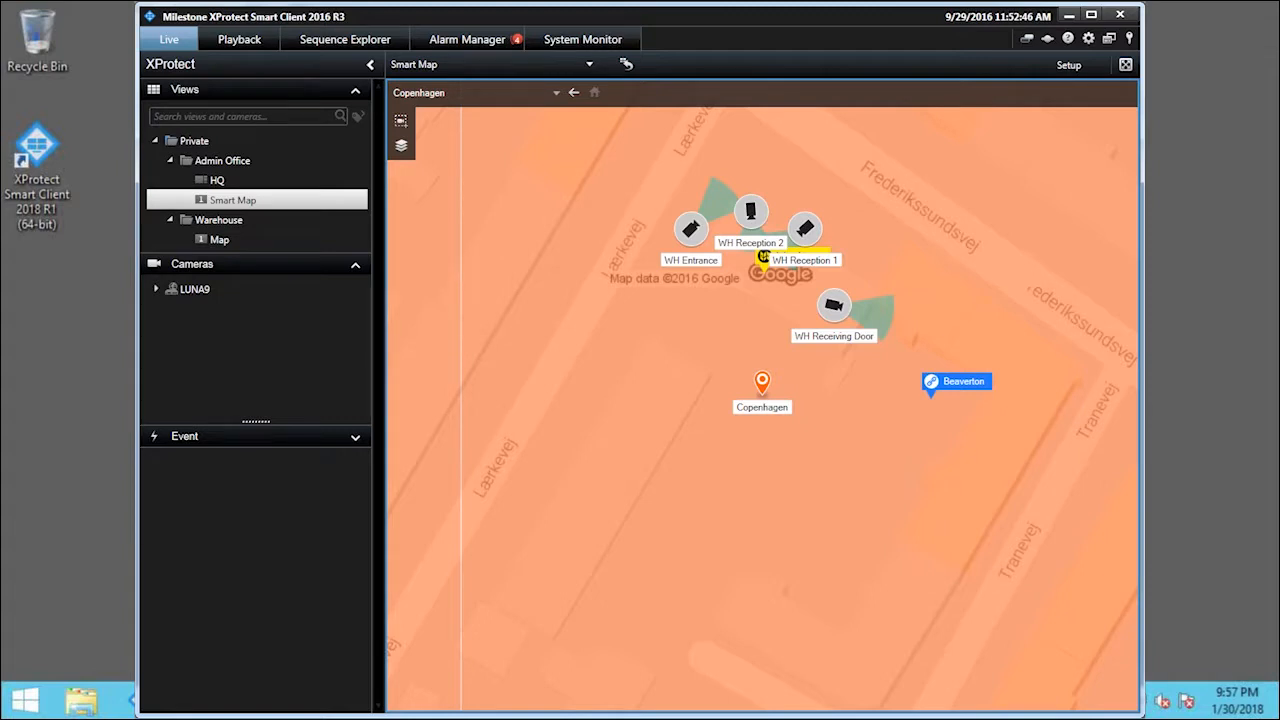
pyautogui.moveTo(940, 384)
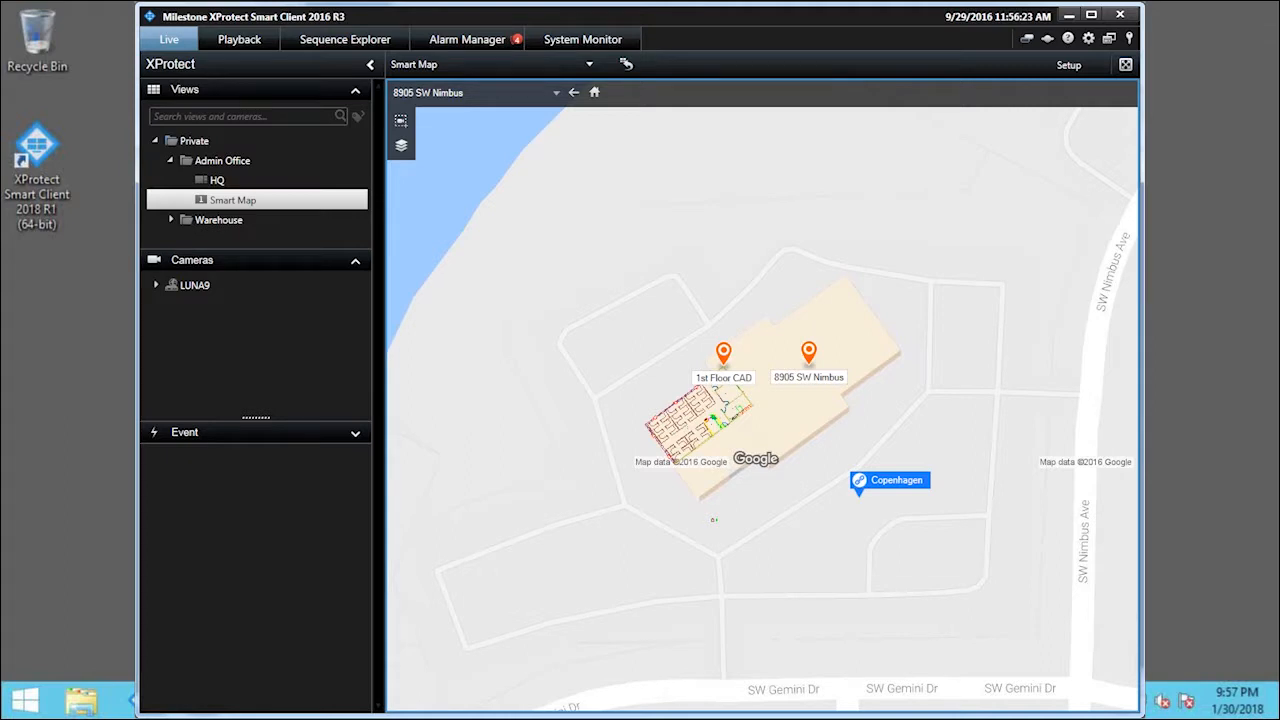
pyautogui.moveTo(730, 204)
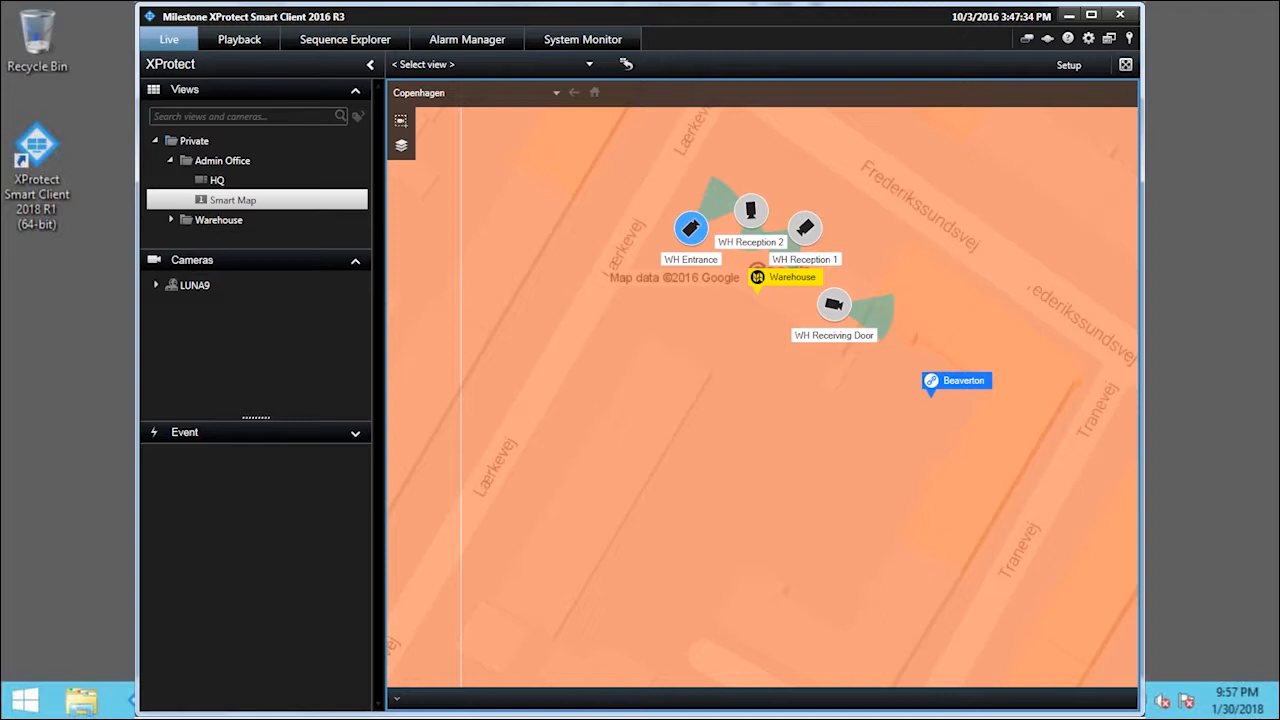
pyautogui.moveTo(612, 116)
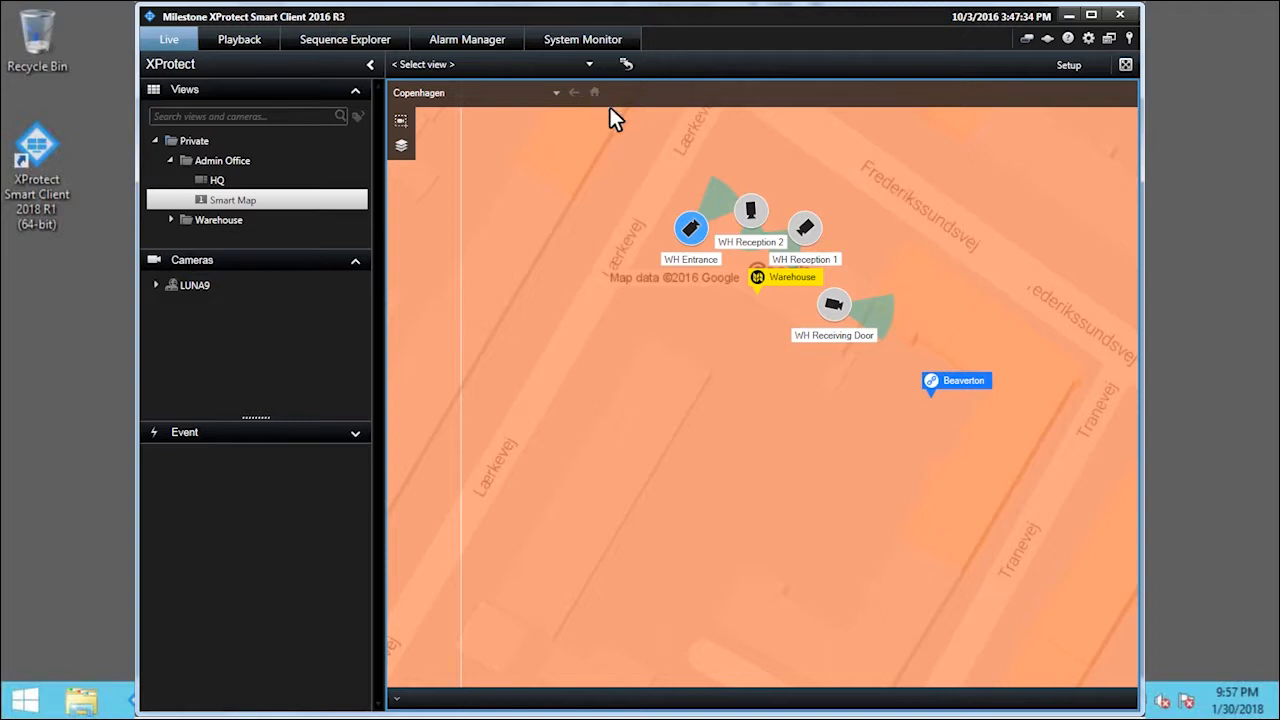
pyautogui.click(692, 228)
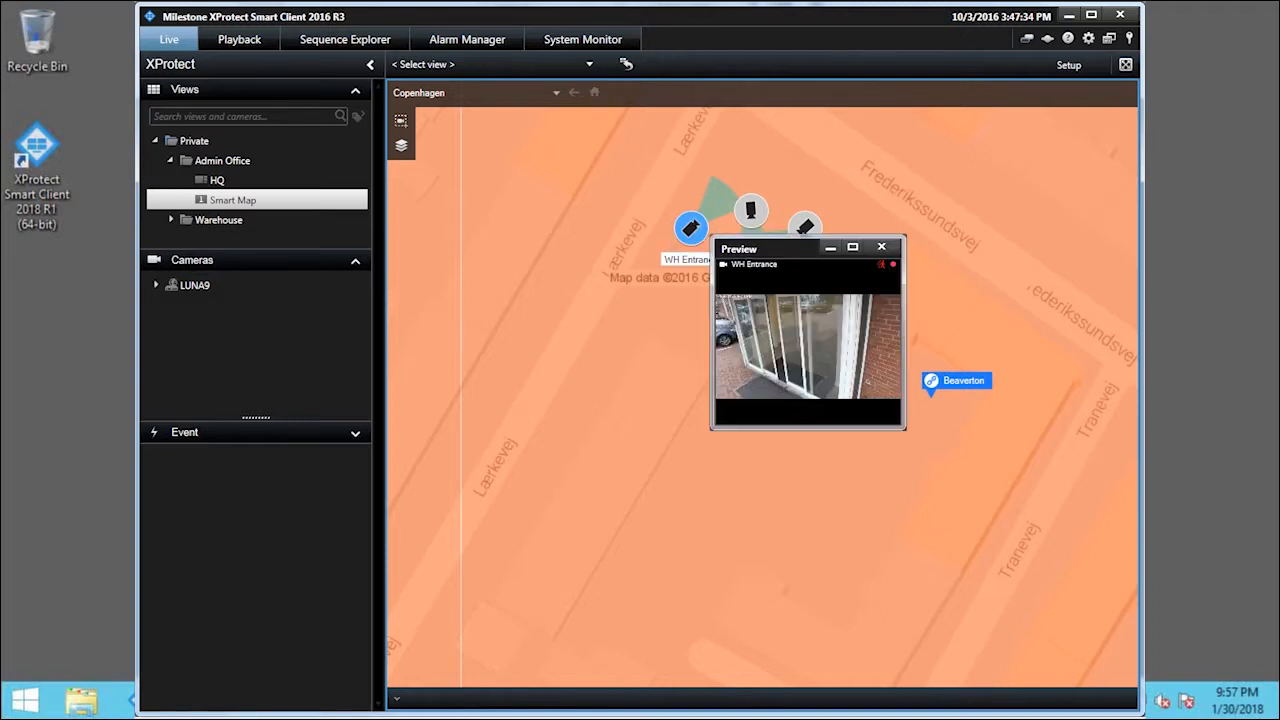
pyautogui.moveTo(784, 232)
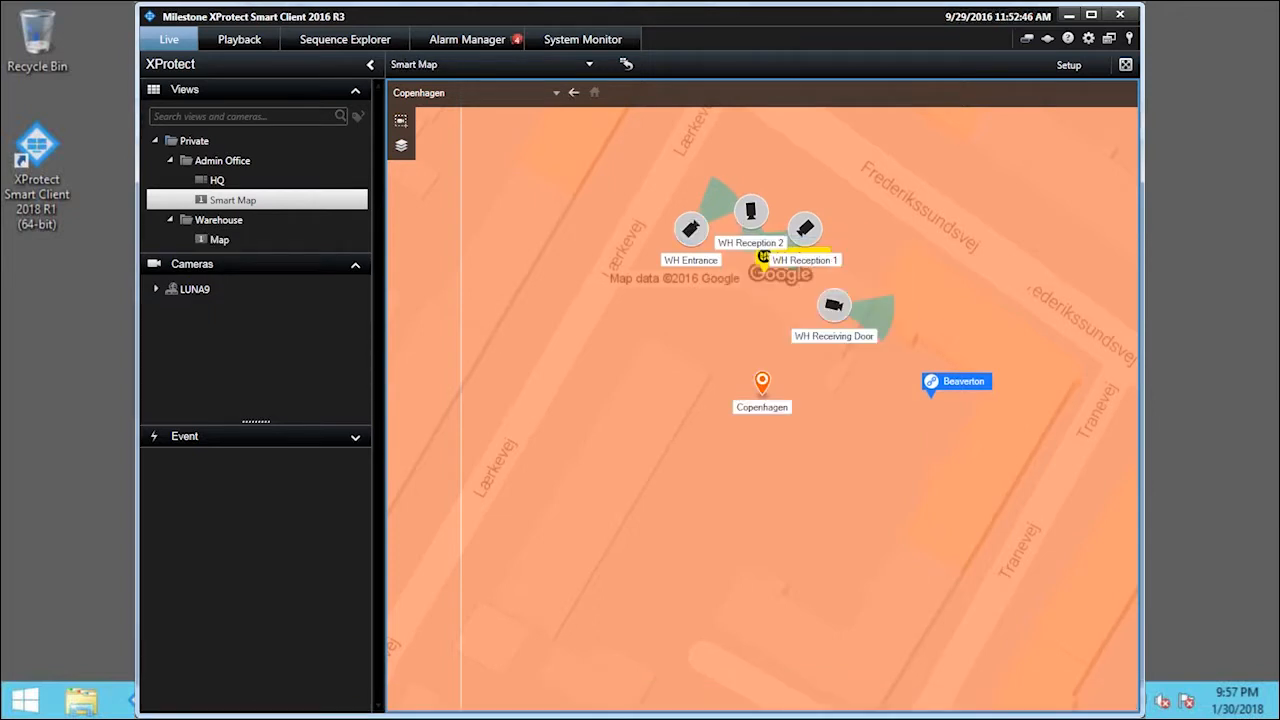
# Rectangle-select the four WH cameras together with the map selection tool.
pyautogui.click(400, 122)
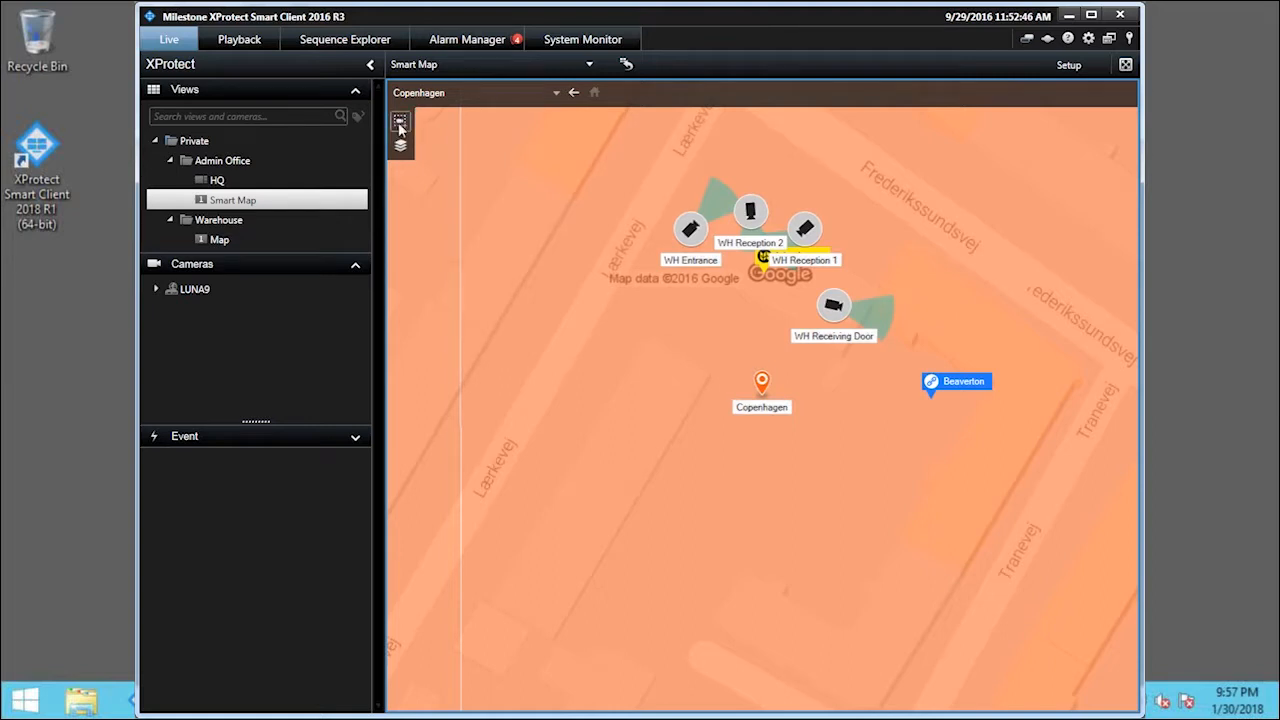
pyautogui.click(400, 122)
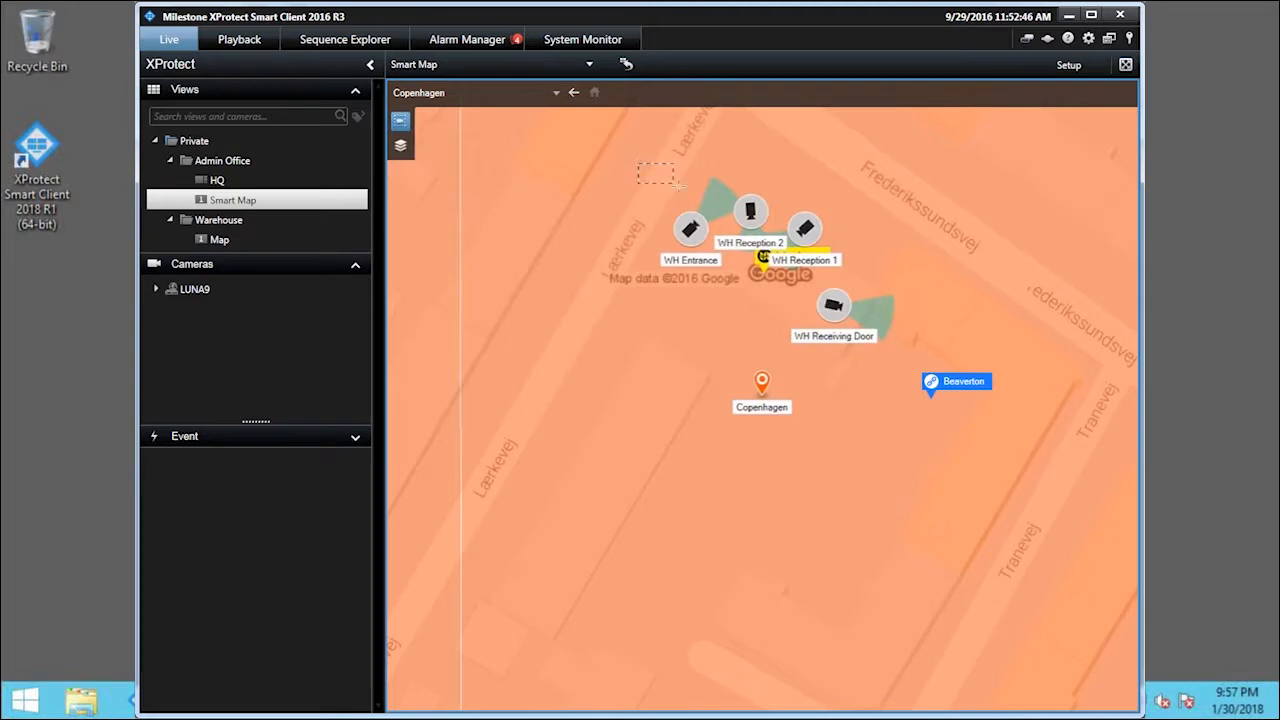
pyautogui.moveTo(636, 164); pyautogui.dragTo(904, 356)
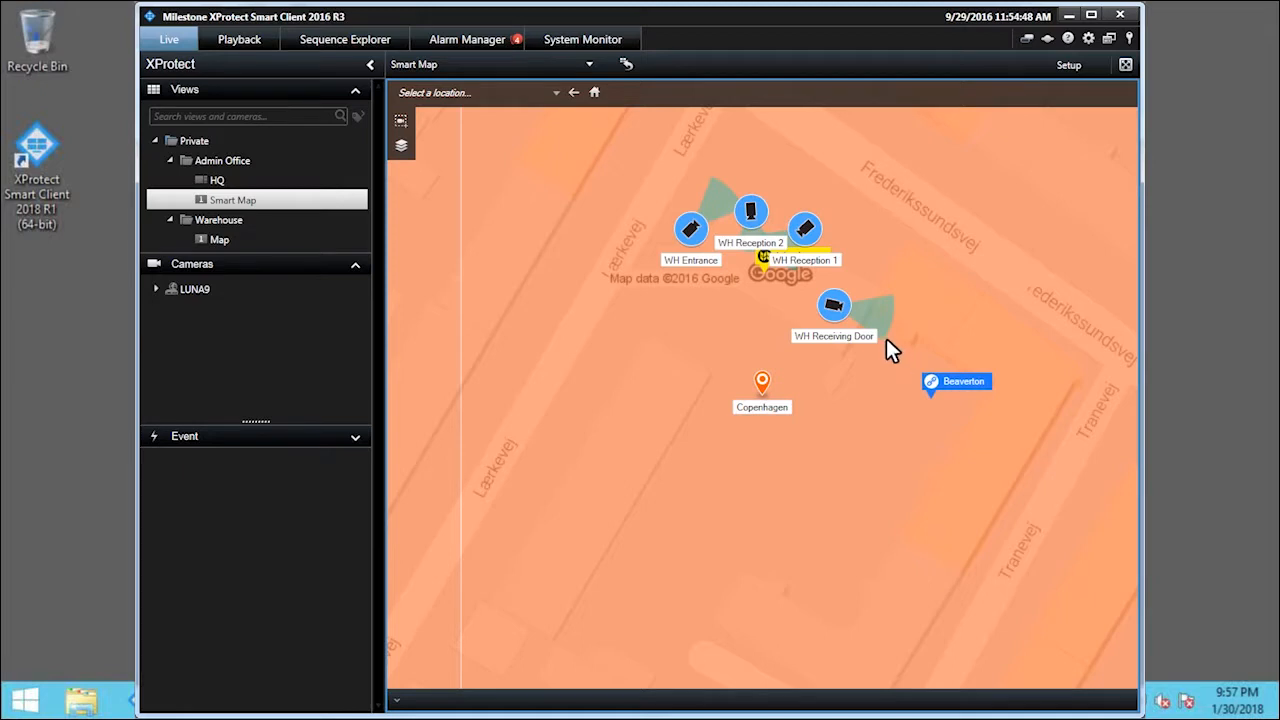
# Send the selected warehouse cameras to the Main Window, then return to the Smart Map.
pyautogui.rightClick(834, 304)
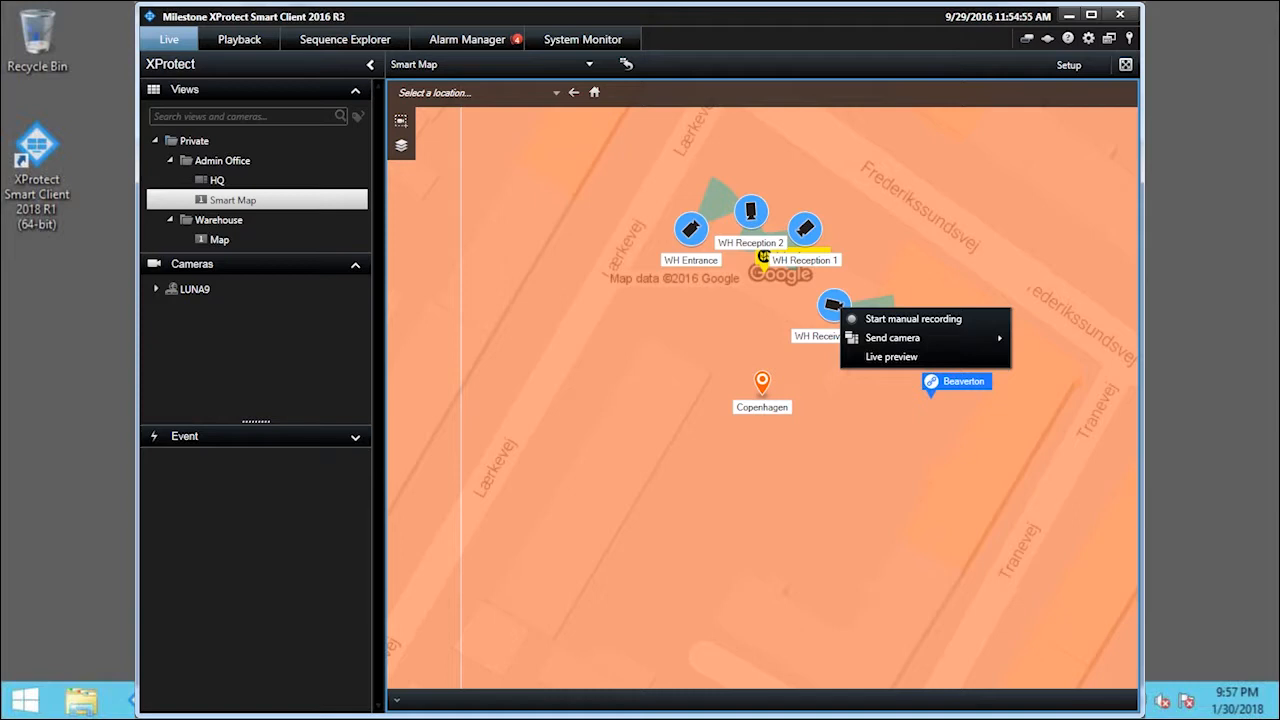
pyautogui.moveTo(996, 340)
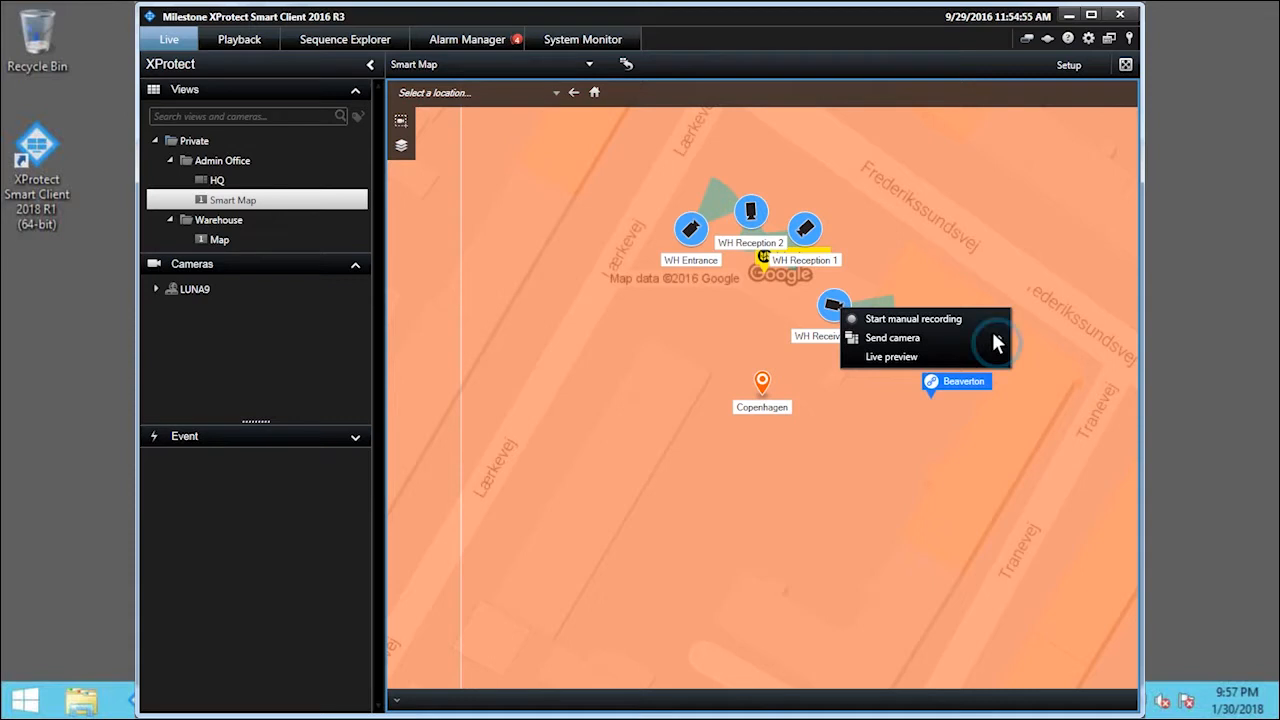
pyautogui.moveTo(892, 344)
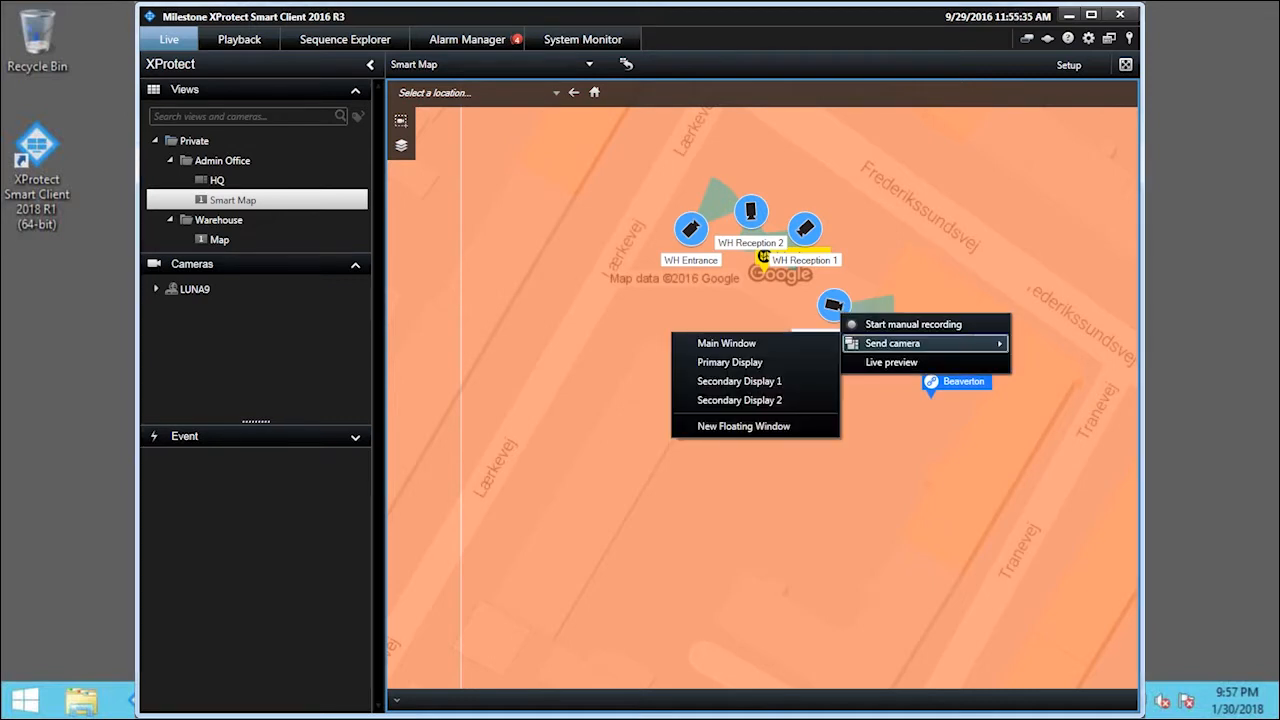
pyautogui.moveTo(712, 338)
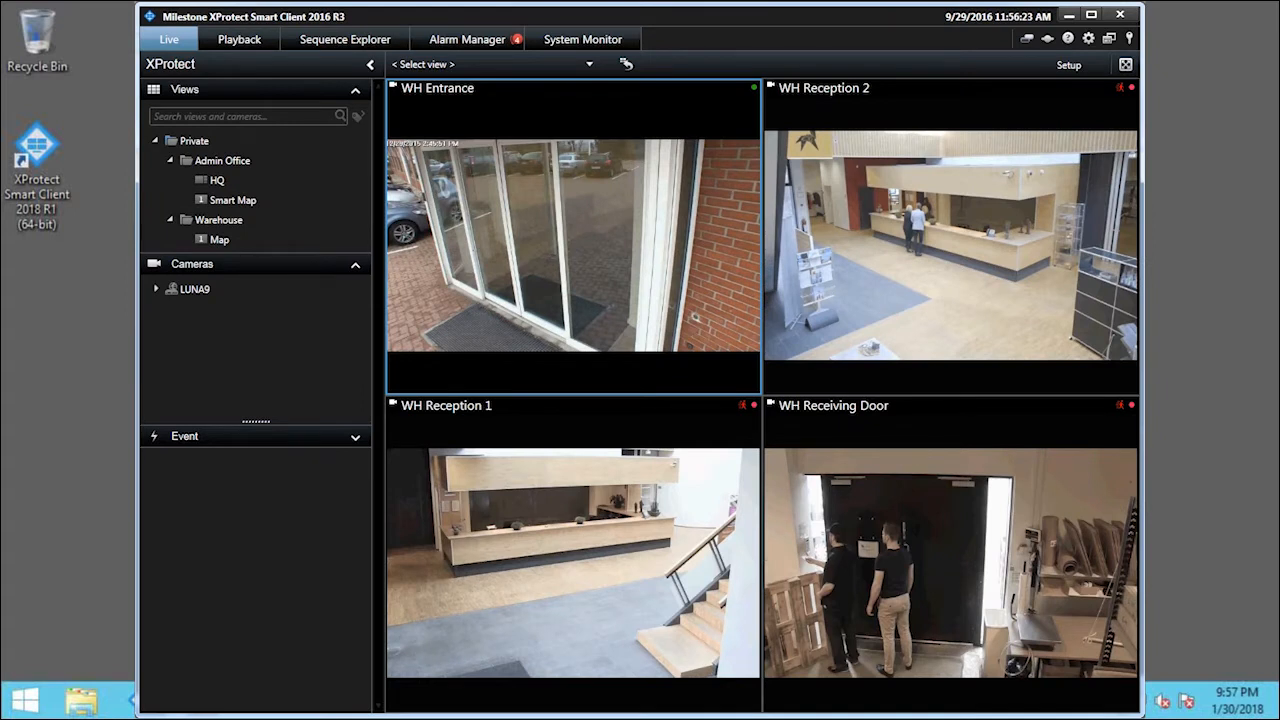
pyautogui.moveTo(304, 232)
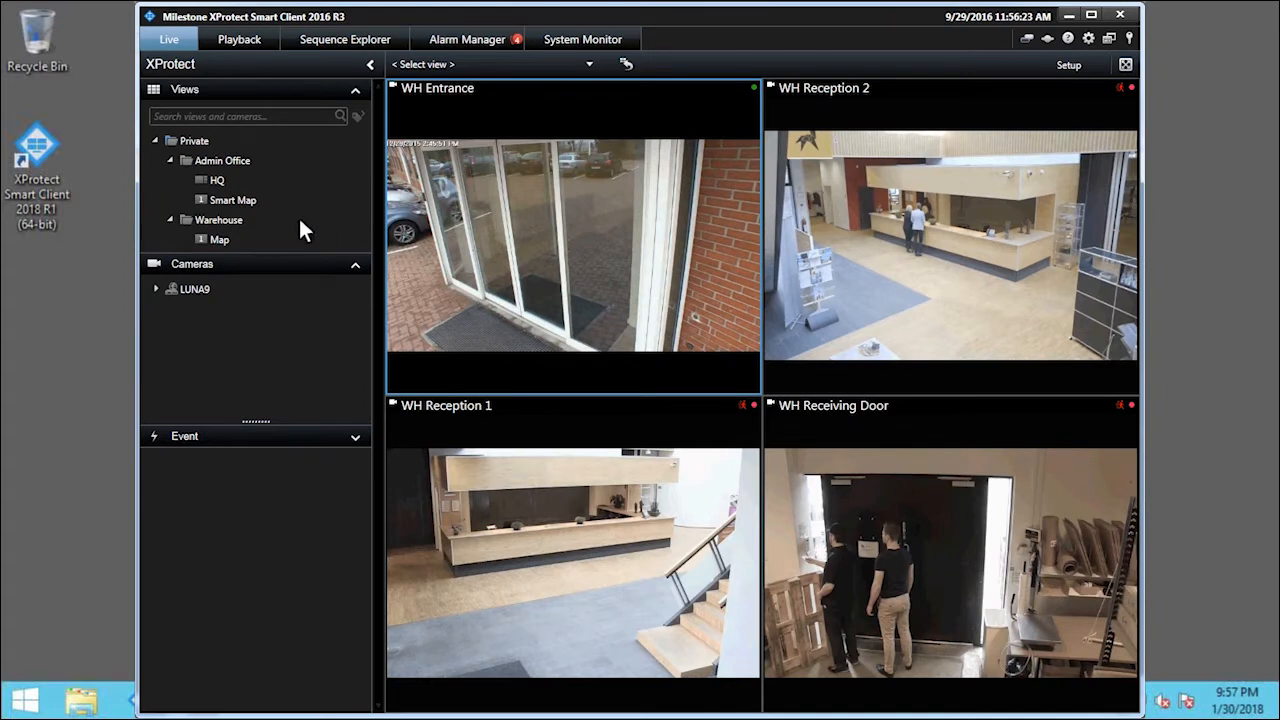
pyautogui.click(232, 200)
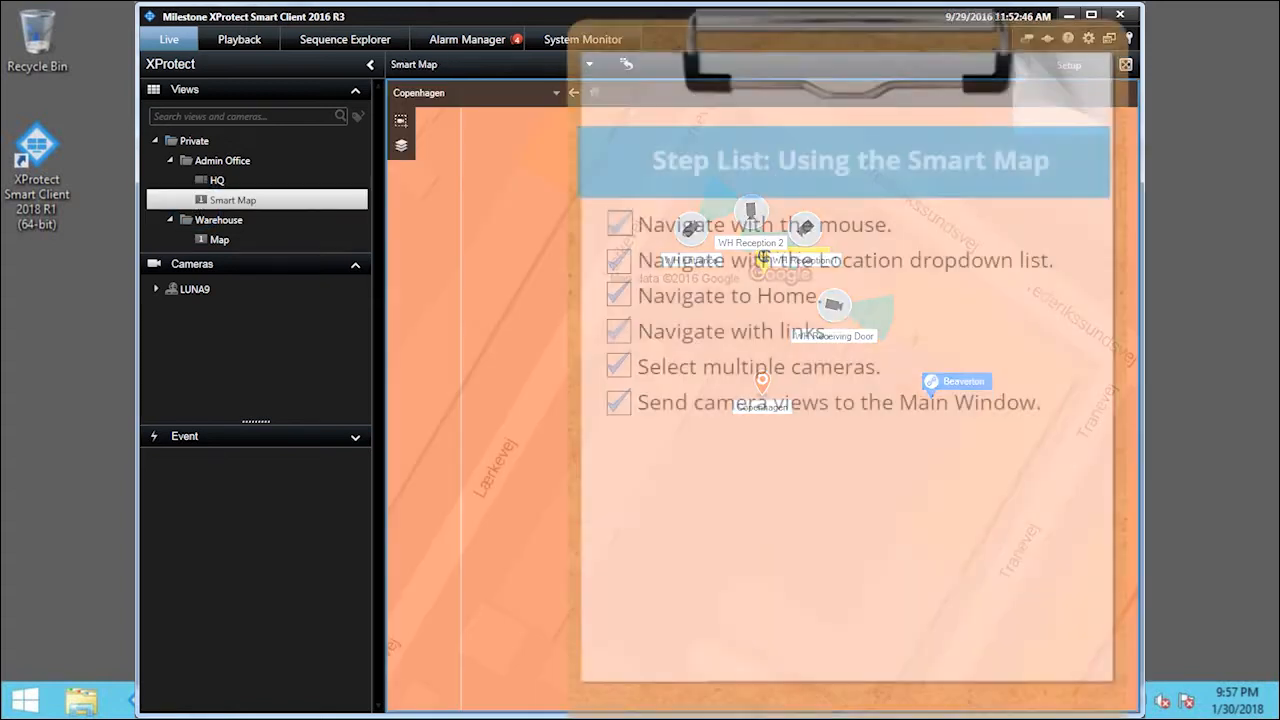